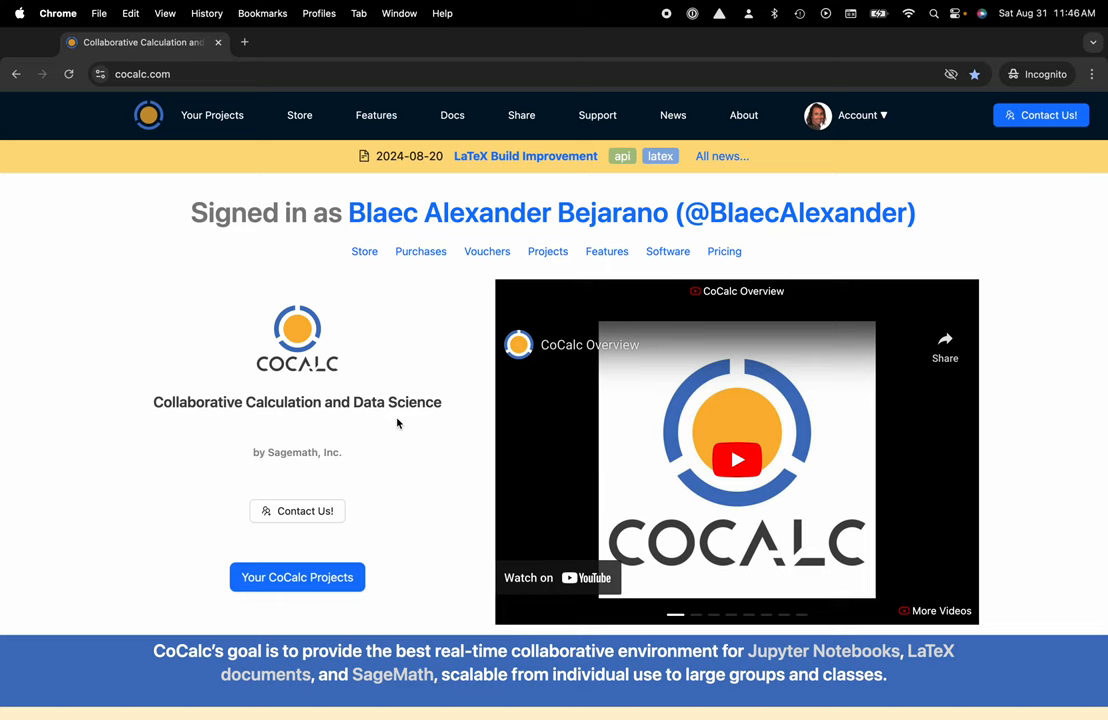
mouse_move(181, 198)
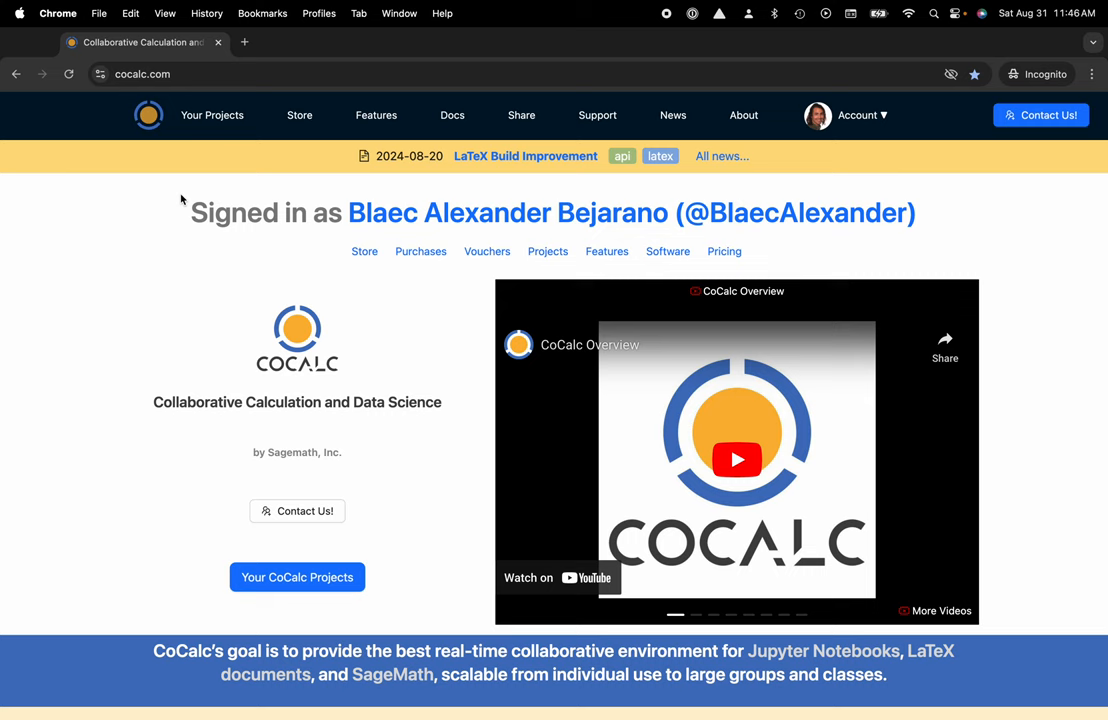
Open the CoCalc Store and scroll through its licenses, compute servers and vouchers offerings.
left_click(299, 115)
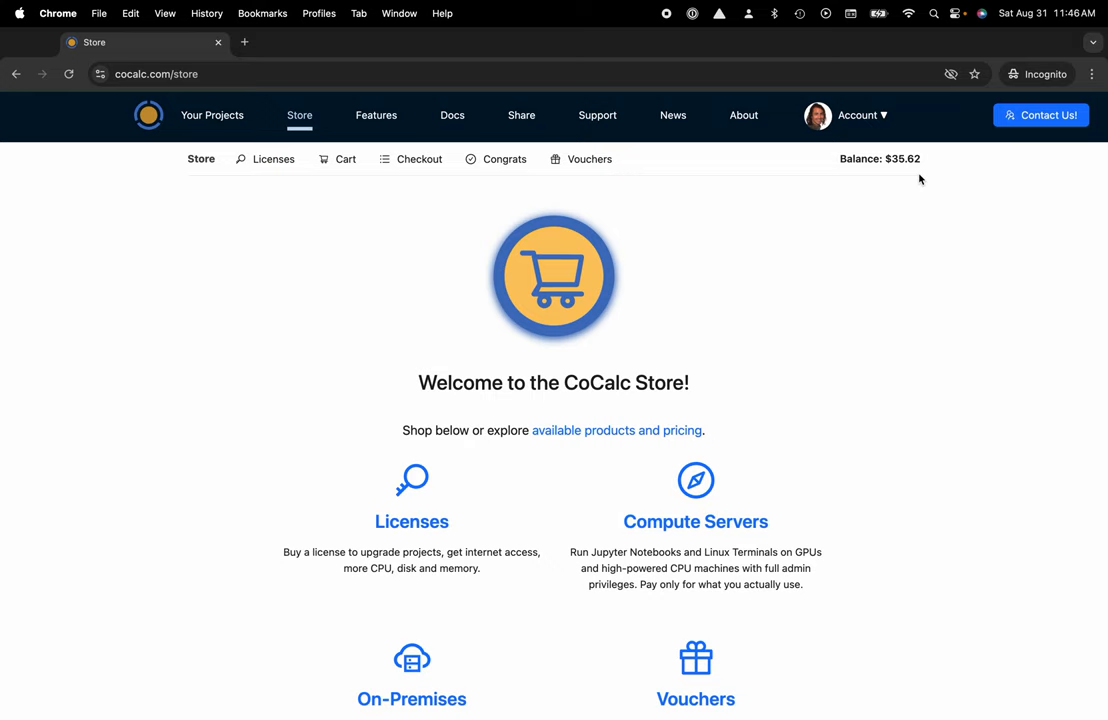
scroll("down", 3)
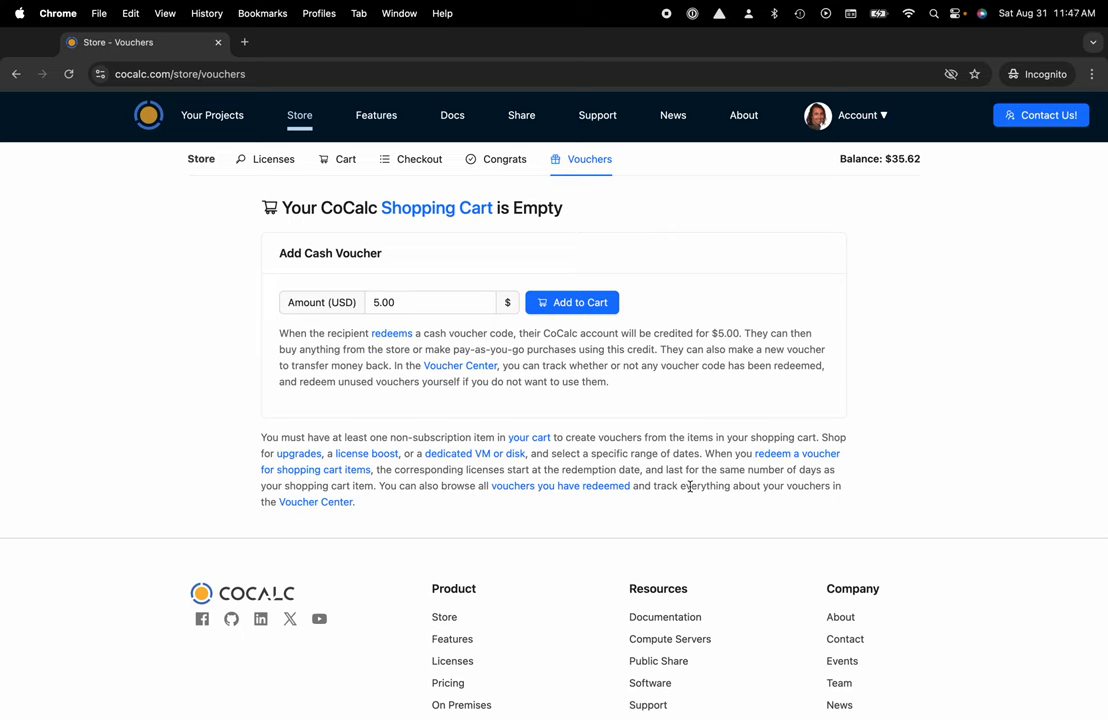
mouse_move(616, 438)
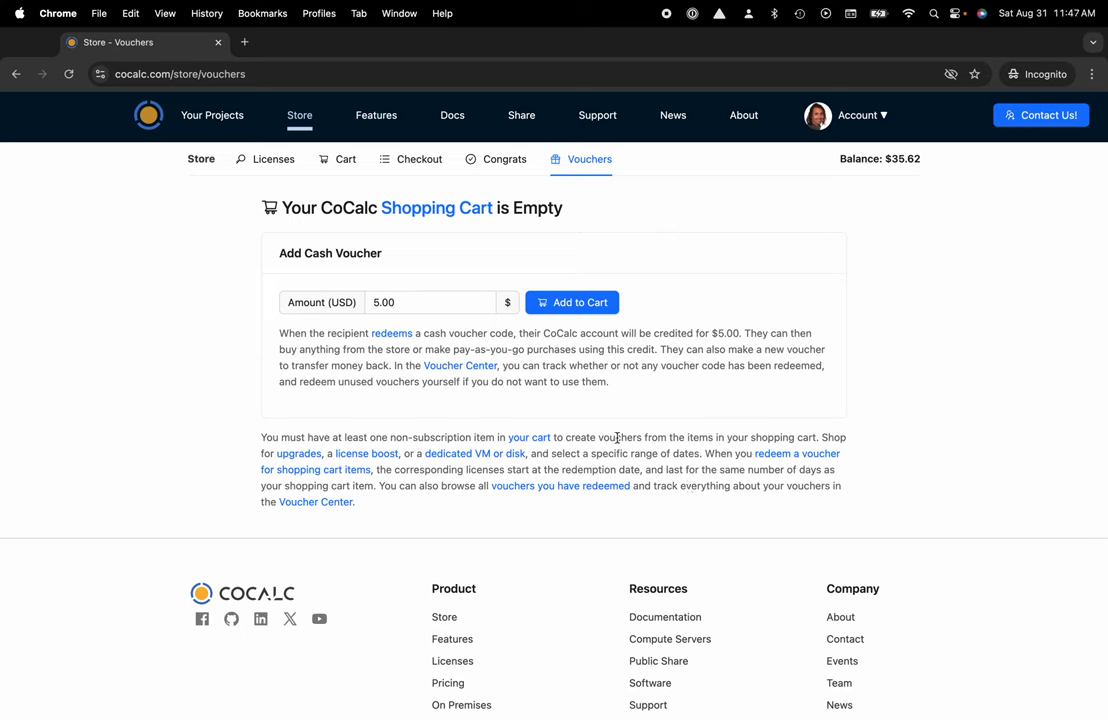
Enter 35.62 in the cash voucher's Amount (USD) field.
left_click(425, 302)
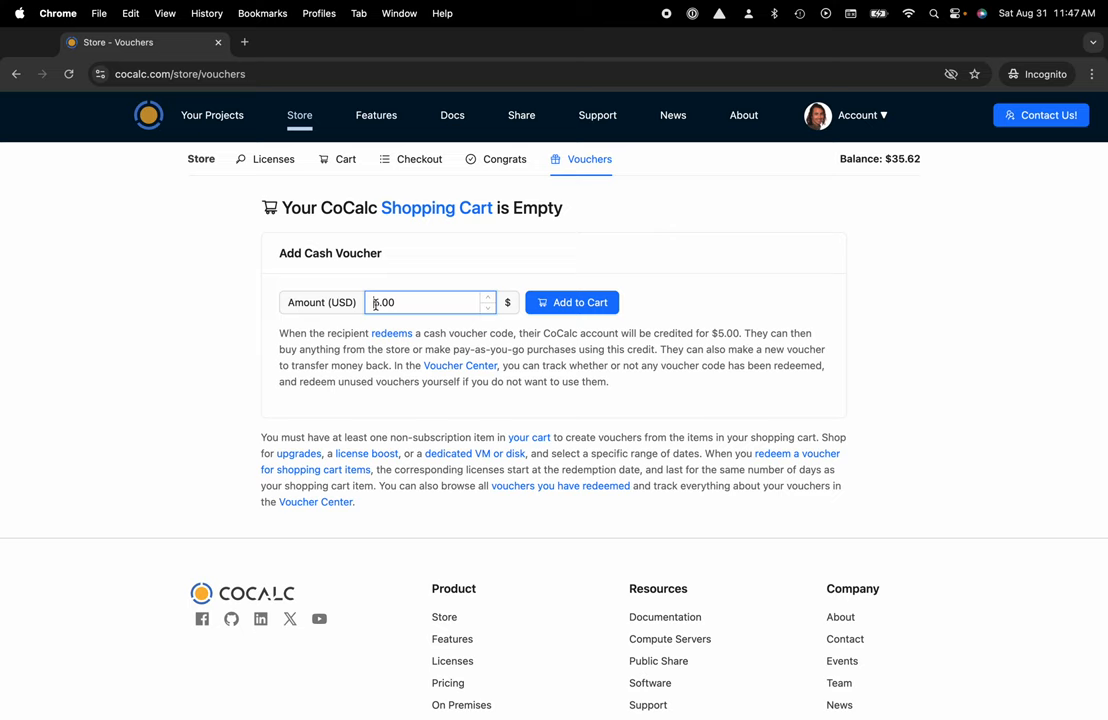
type("35.00")
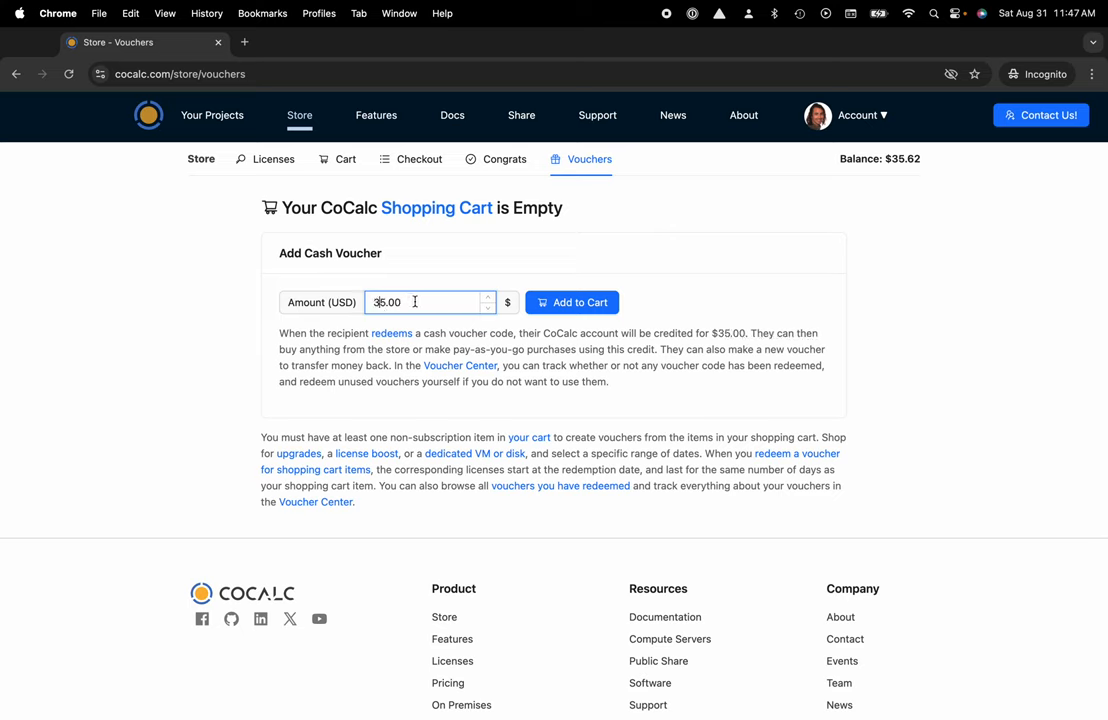
type("35.62")
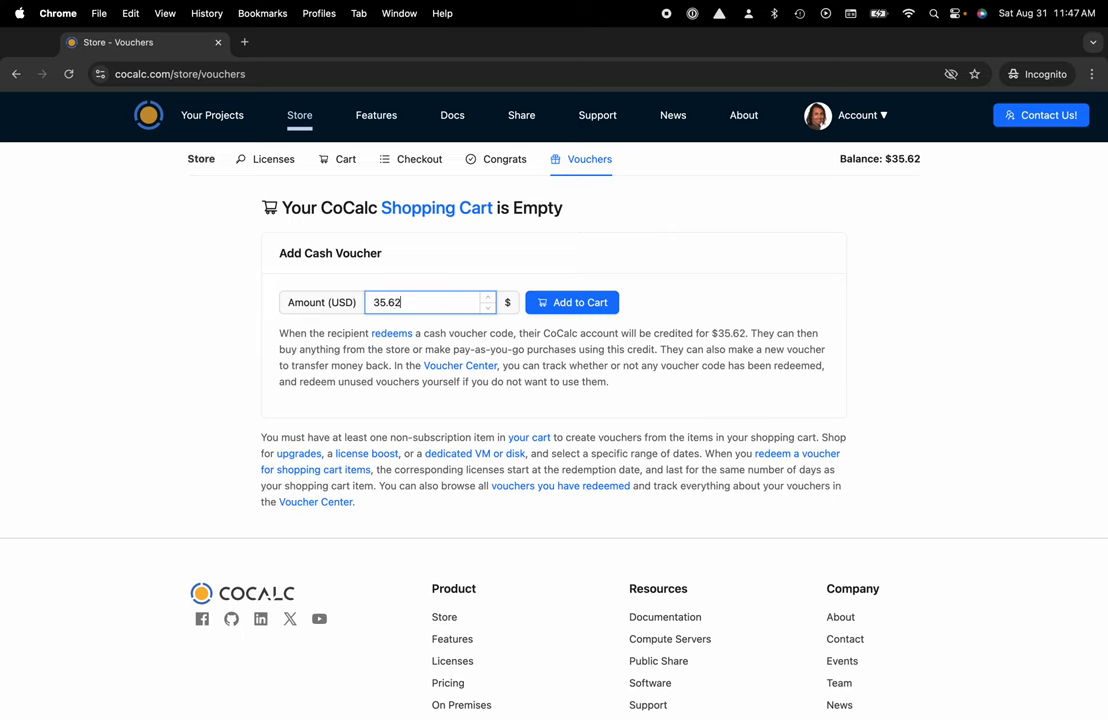
mouse_move(490, 313)
type("20.62")
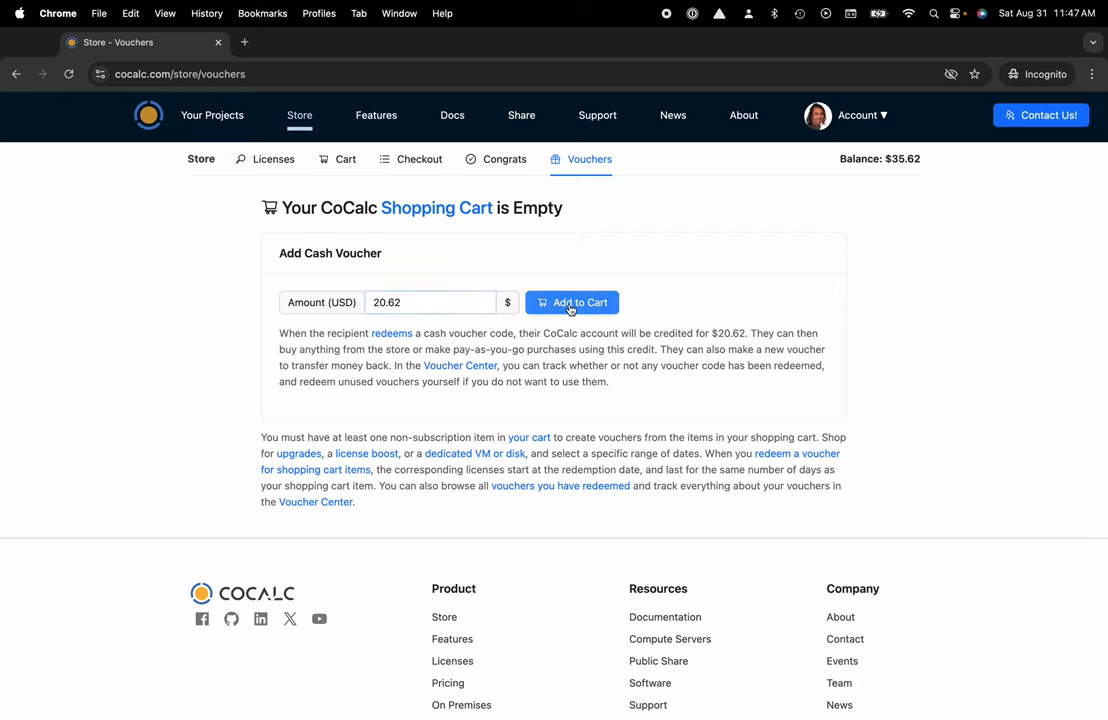
Add the $20.62 cash voucher to the cart, described as 'CoCalc Credit Voucher'.
left_click(571, 302)
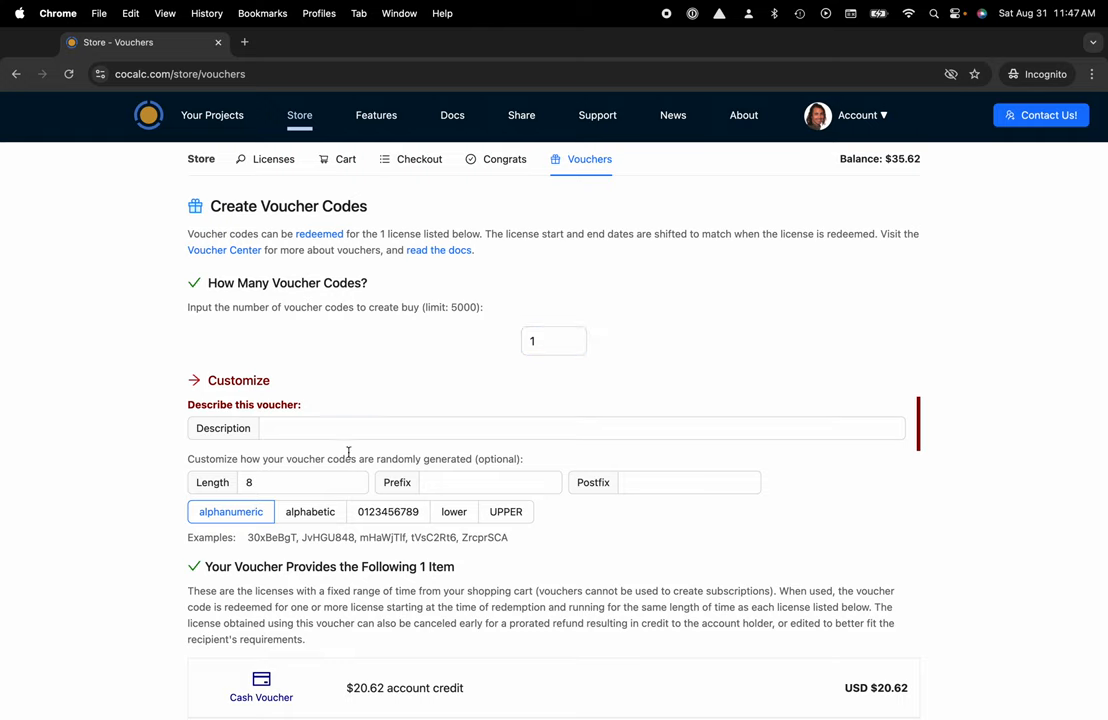
type("CoCalc Cre")
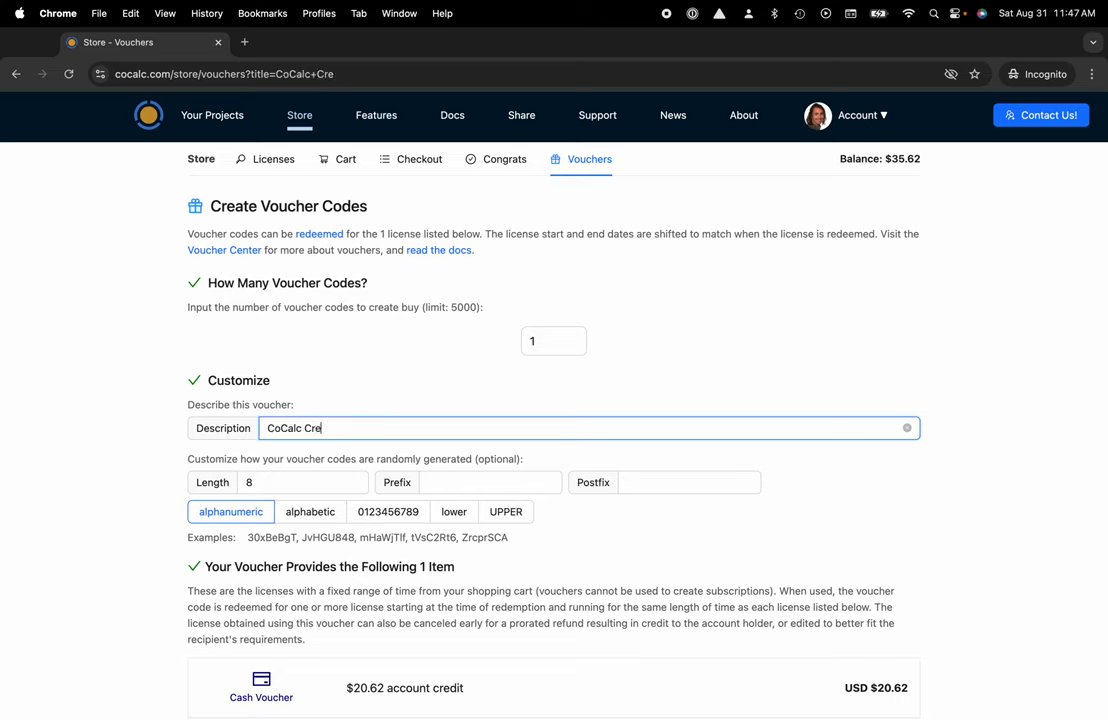
type("dit Vouc")
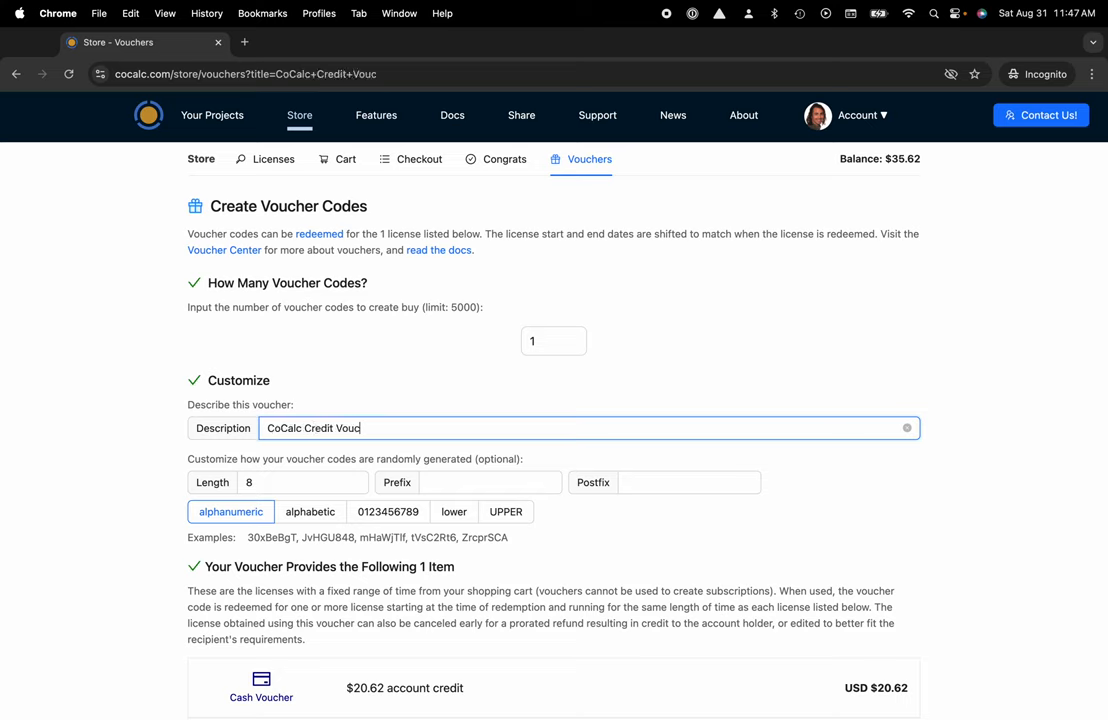
type("her")
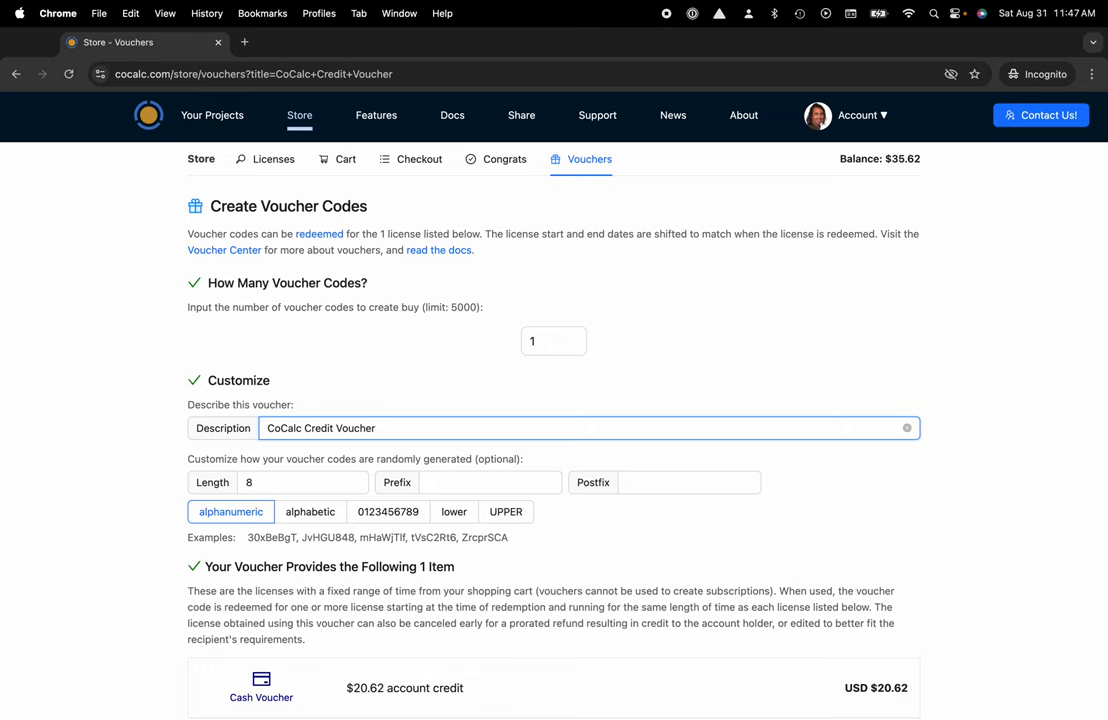
Create the voucher code and copy the new voucher's redeem URL.
scroll("down", 3)
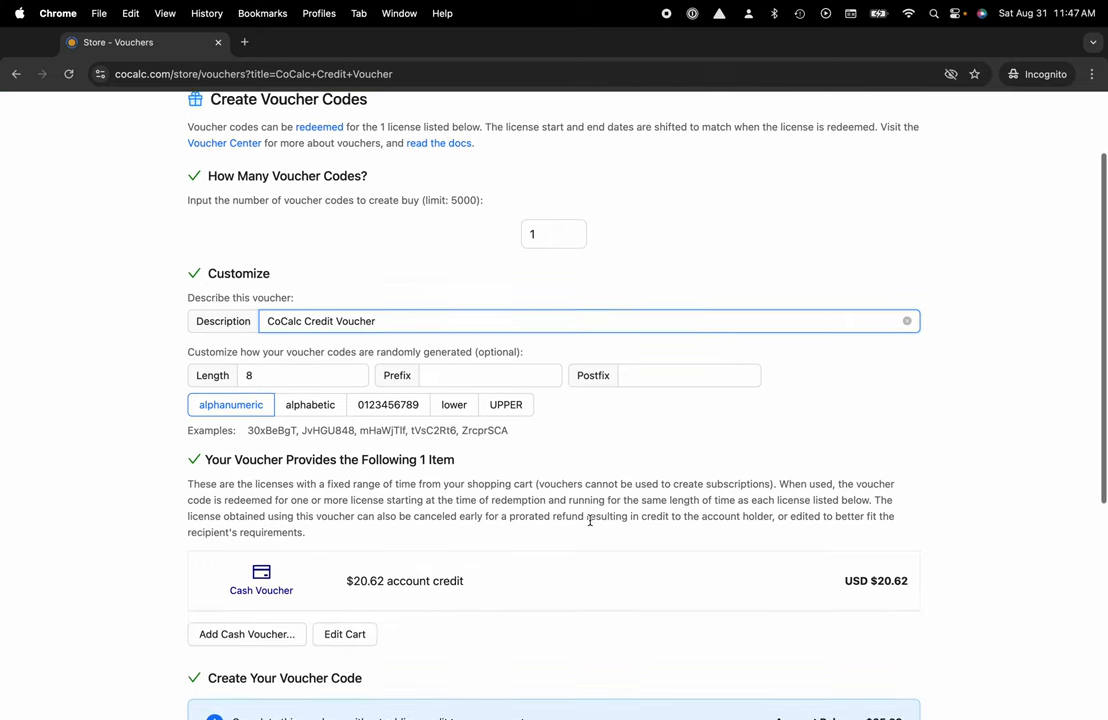
scroll("down", 3)
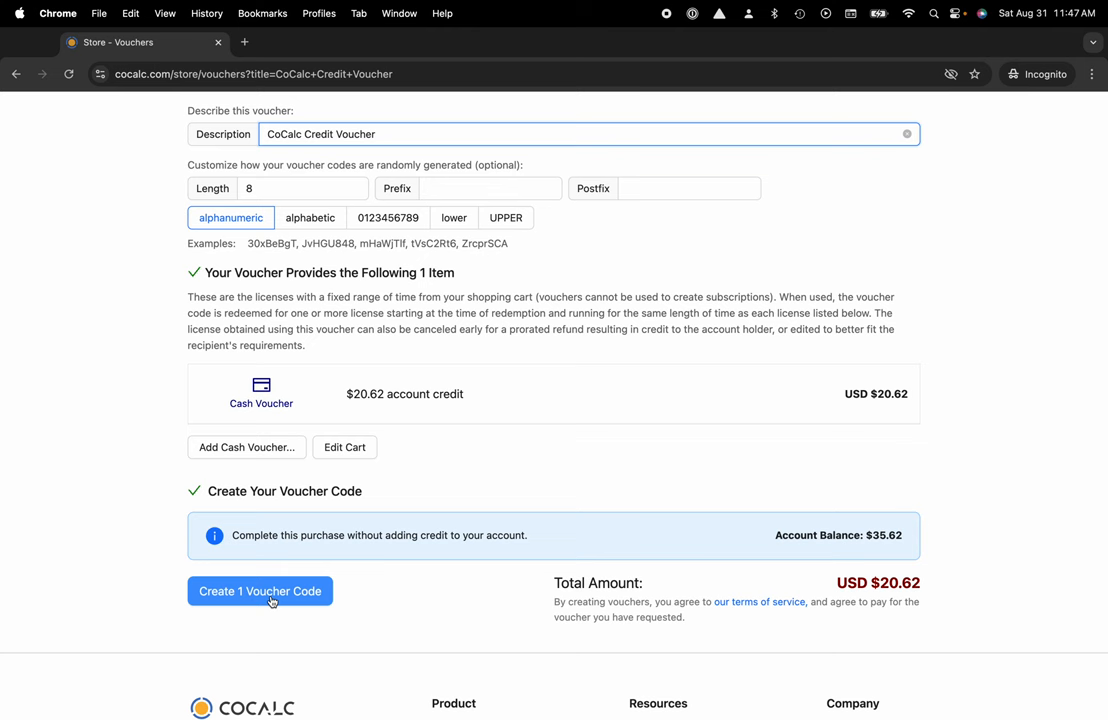
left_click(259, 591)
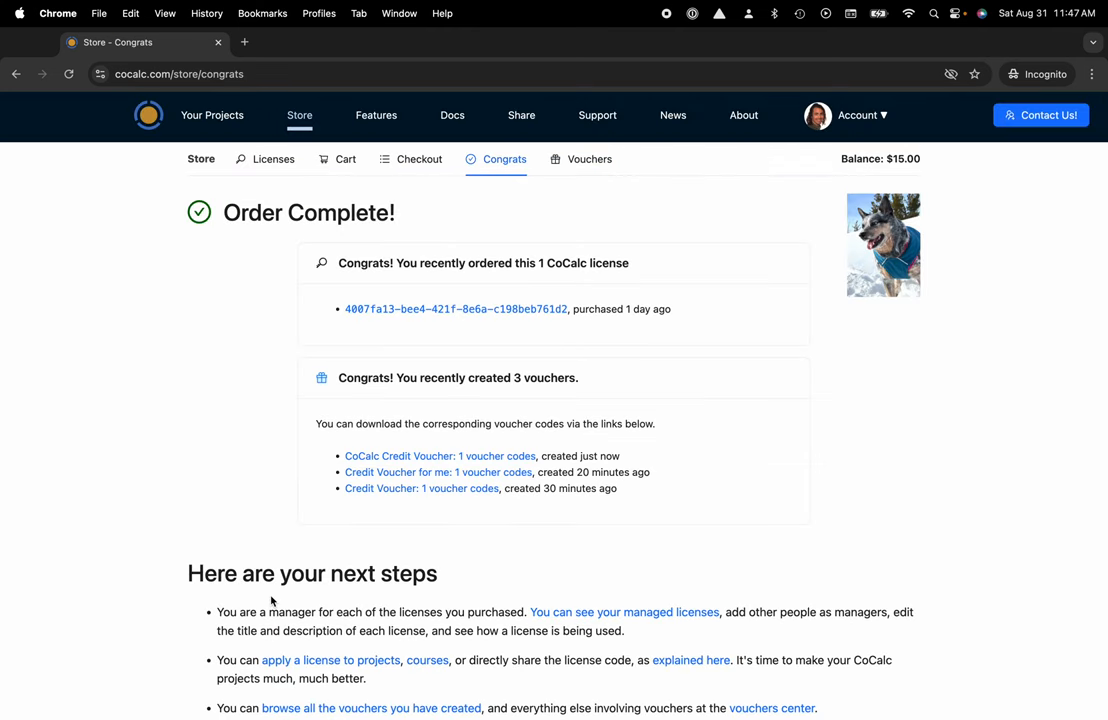
mouse_move(488, 461)
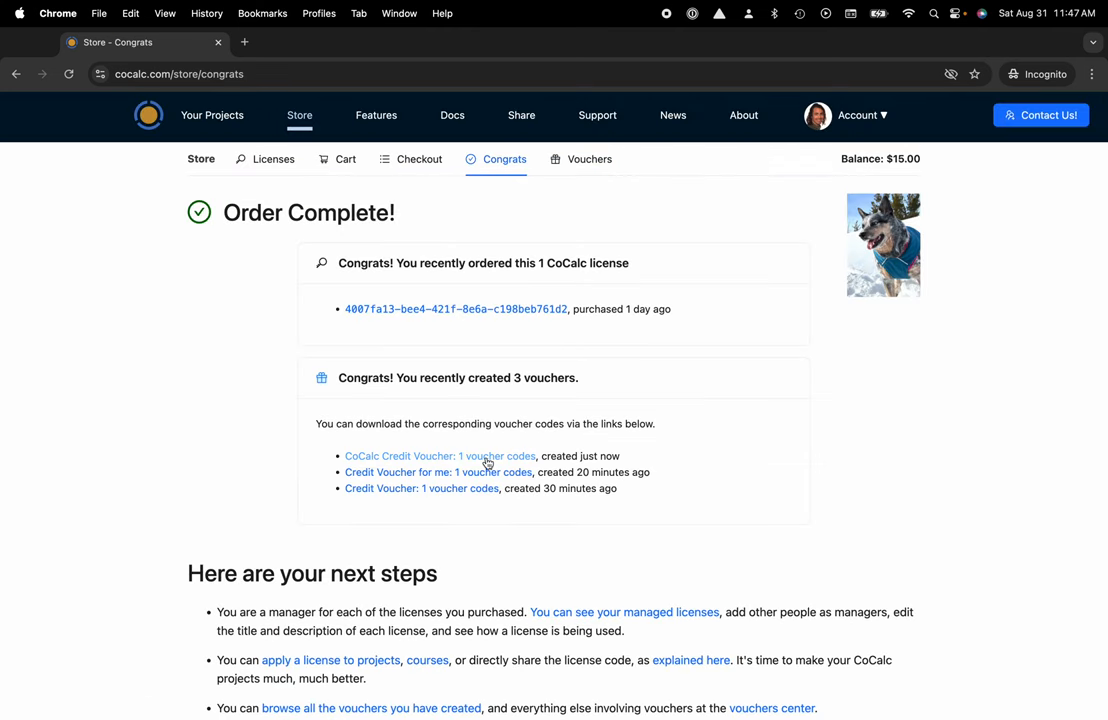
mouse_move(487, 462)
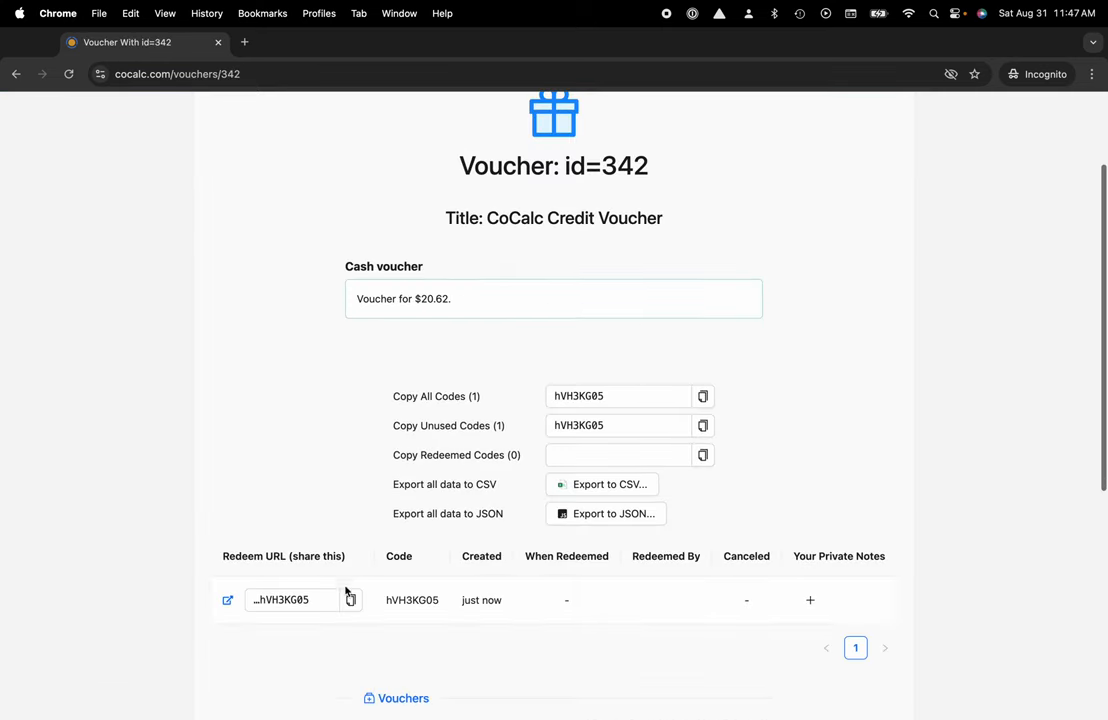
left_click(349, 600)
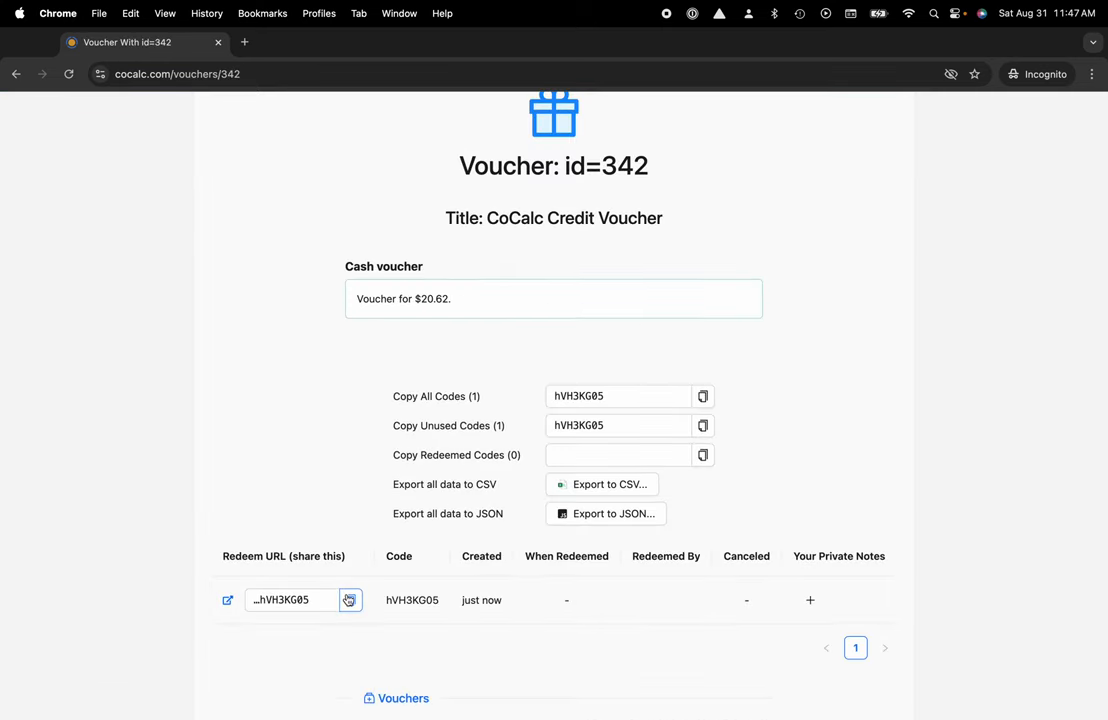